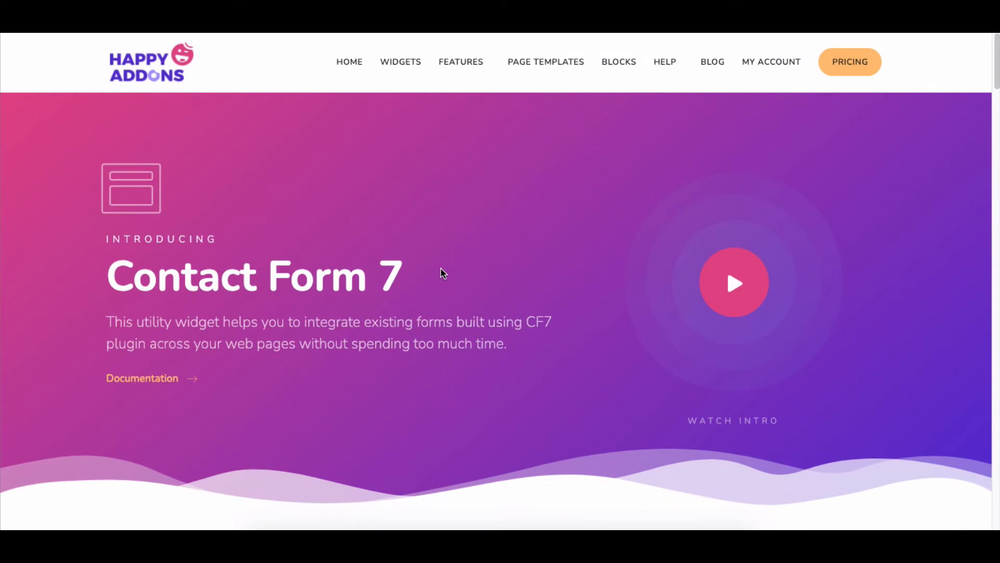
mouse_move(504, 279)
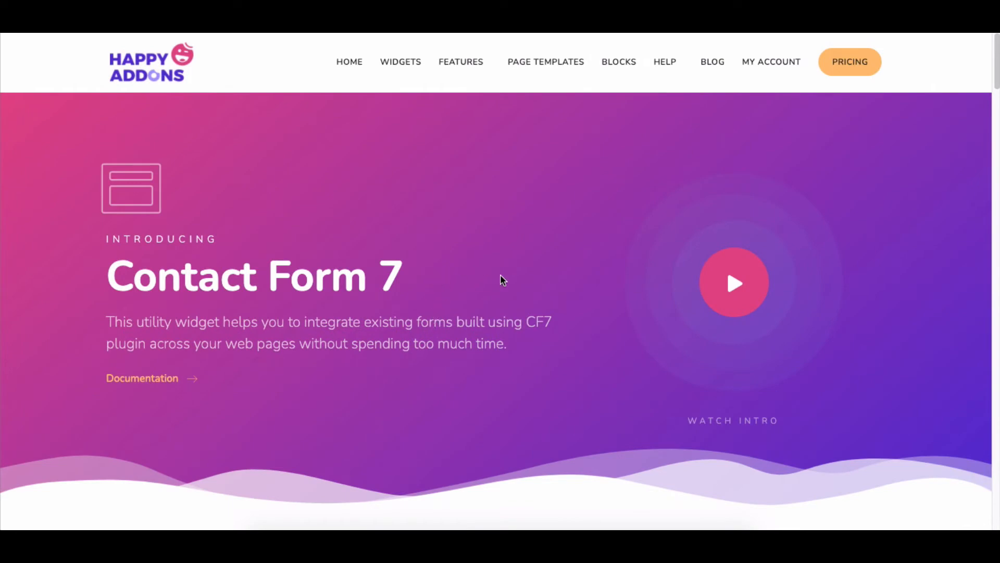
Step: Launch the Let's Work Together page in the Elementor editor with its existing contact form visible
scroll(down, 3)
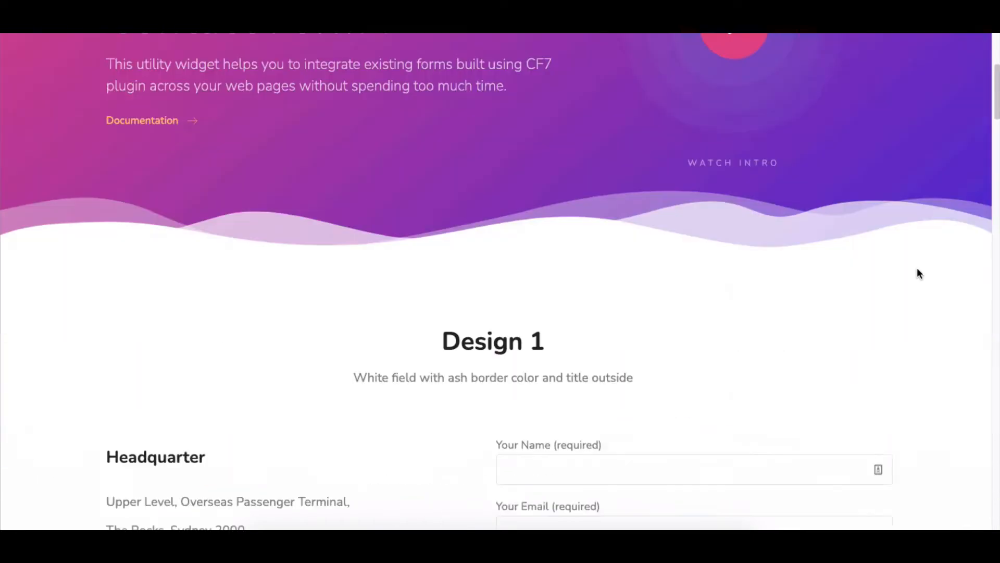
scroll(down, 3)
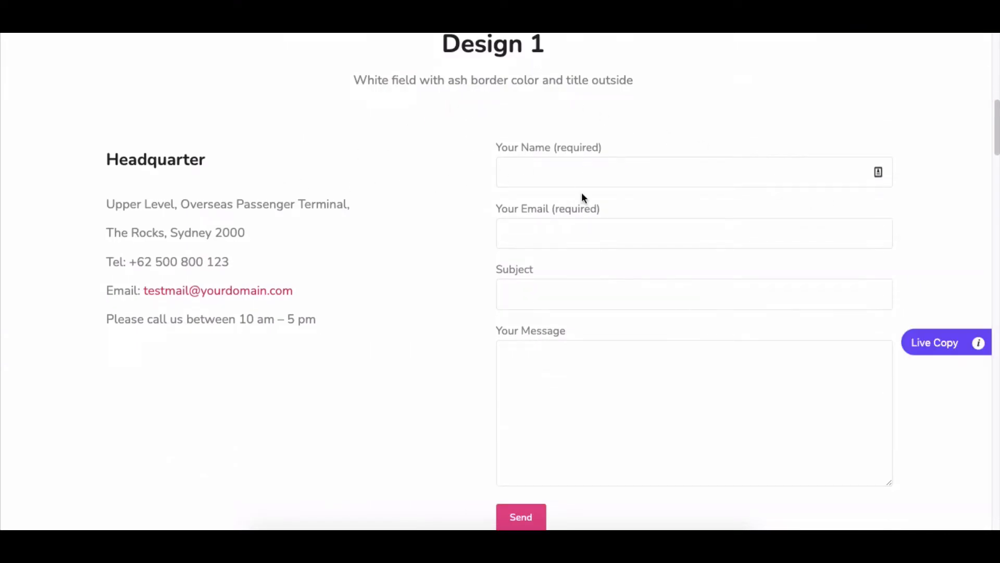
scroll(down, 3)
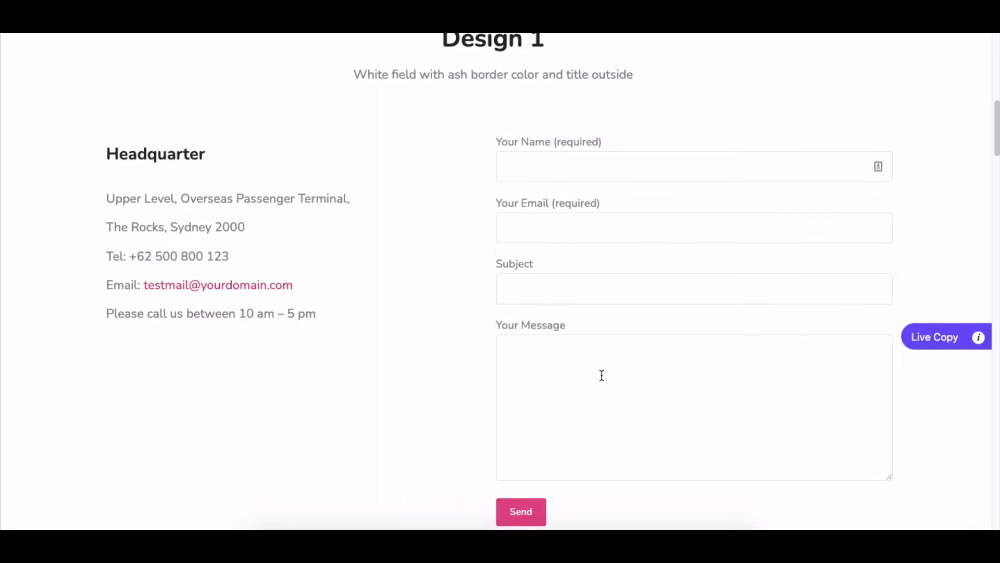
scroll(up, 3)
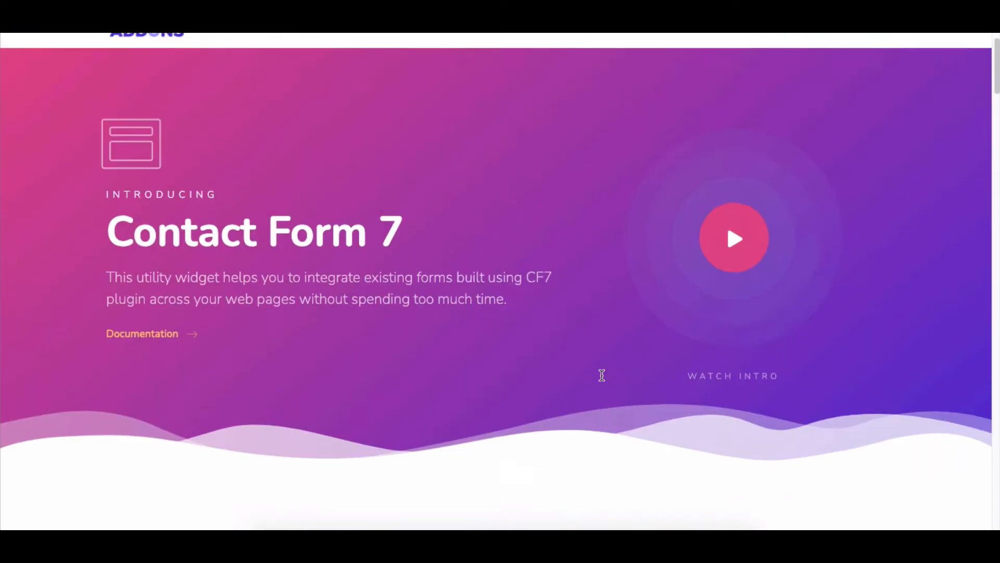
scroll(up, 3)
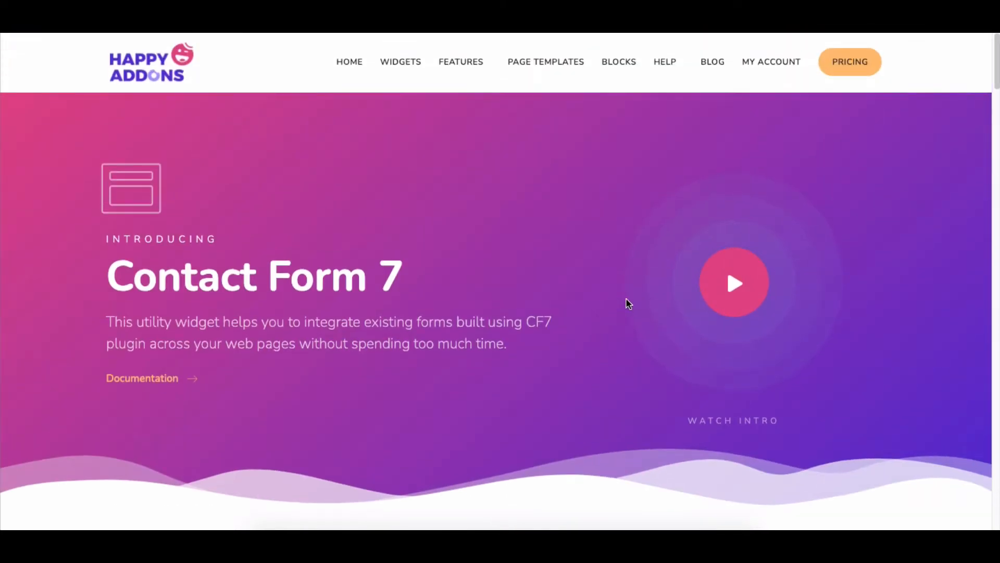
mouse_move(937, 302)
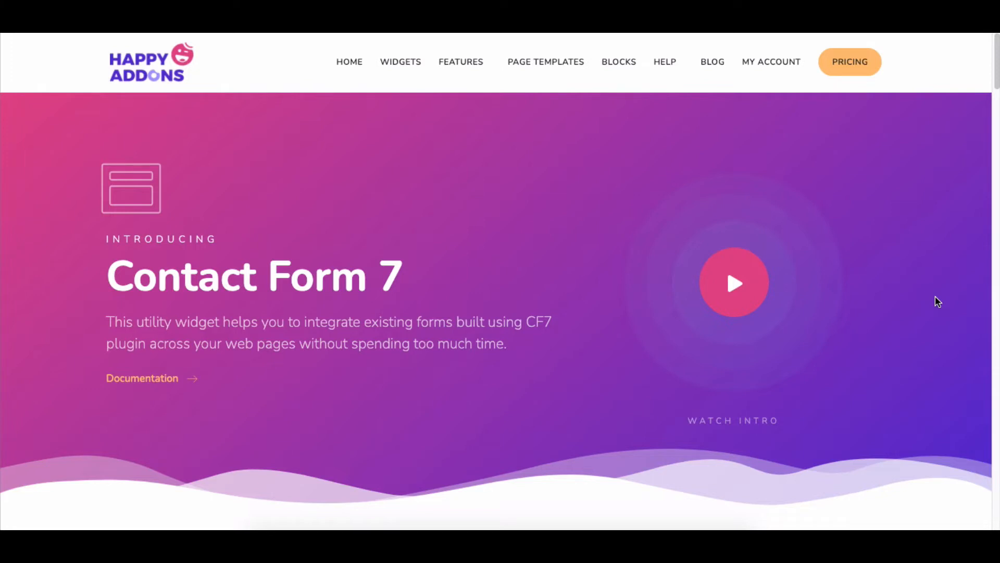
click(734, 283)
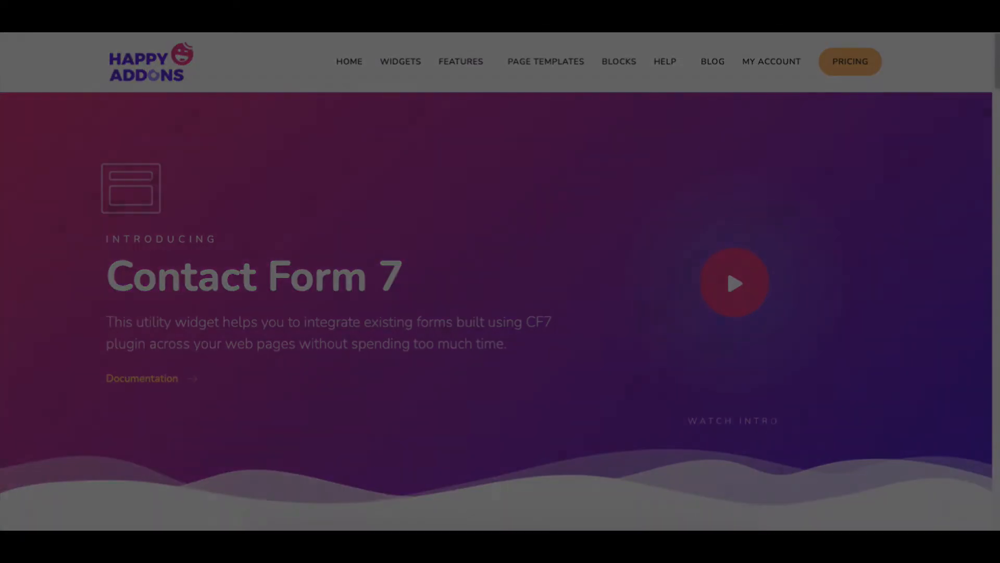
click(734, 282)
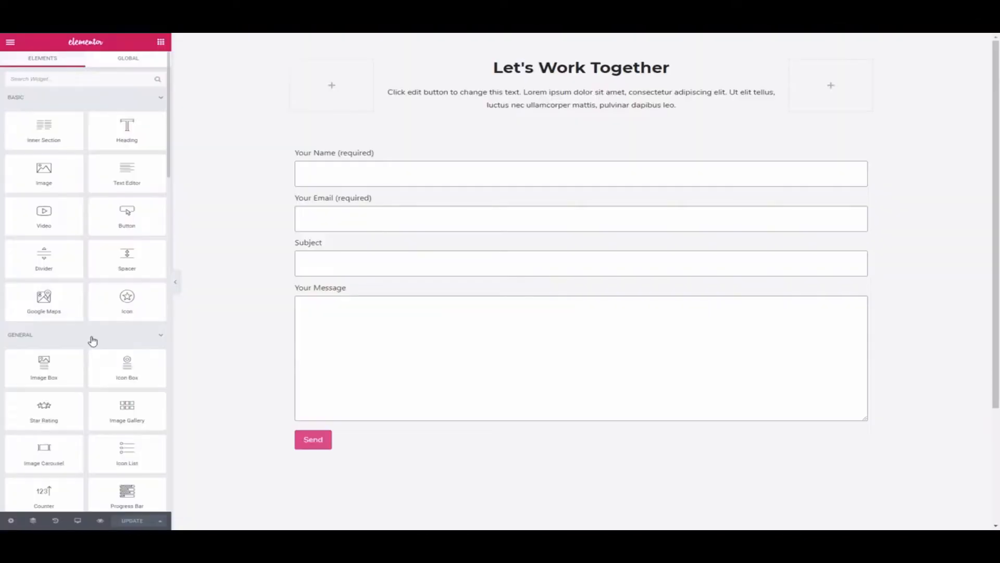
Step: Add a single-column section below the form and drop a Contact Form 7 widget into it
click(580, 91)
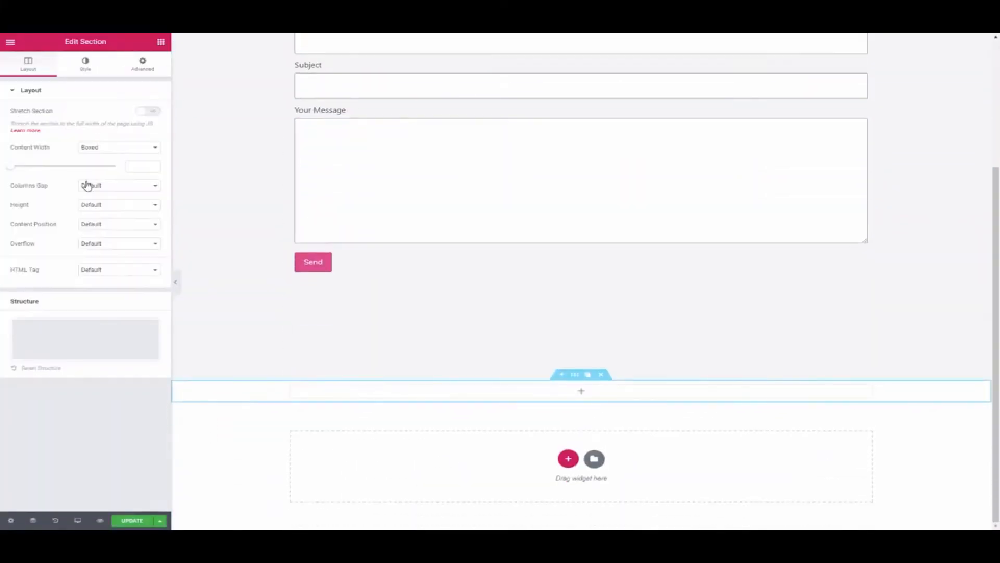
click(118, 204)
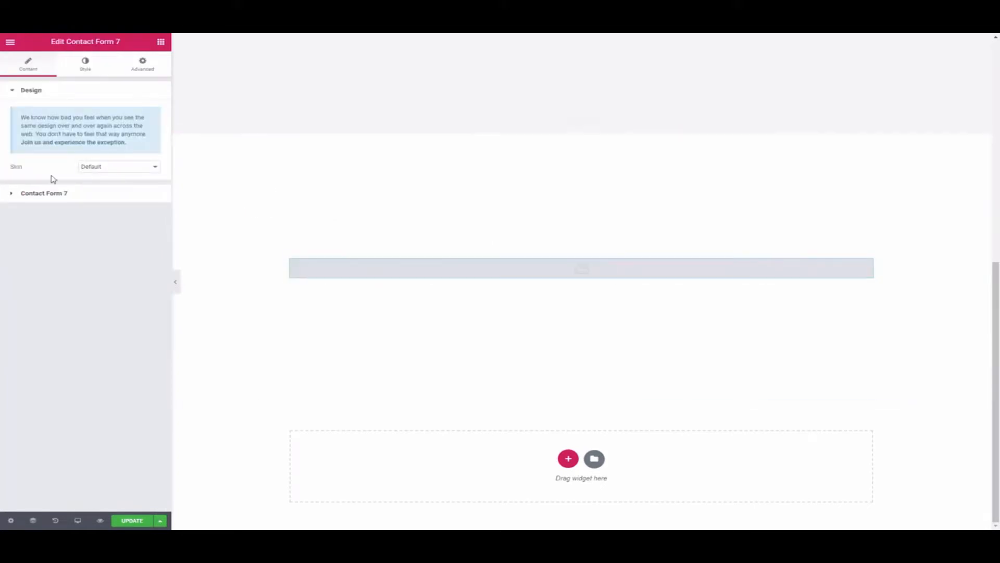
Step: Select Contact form 1 for the widget and review the holding section's settings
click(44, 192)
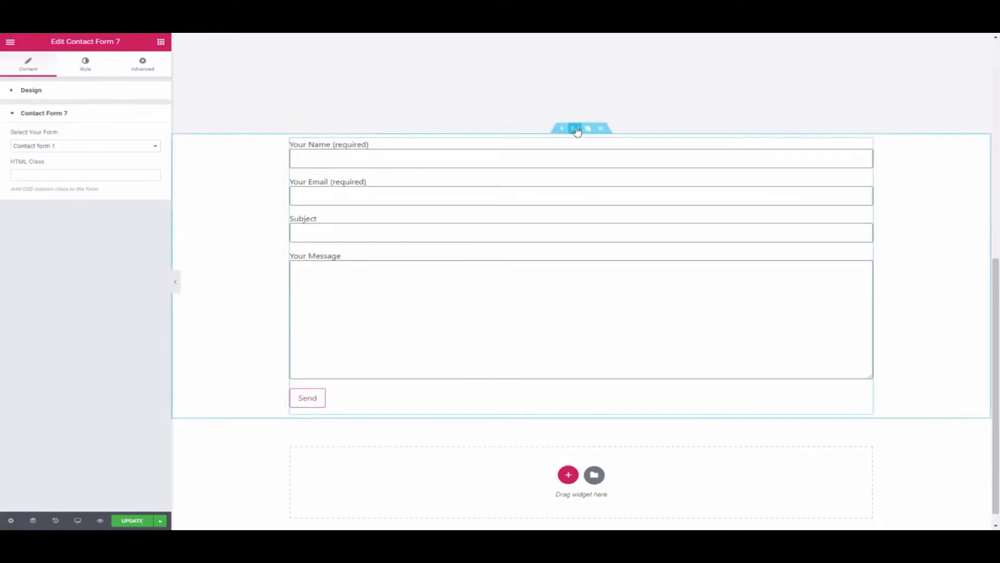
click(574, 128)
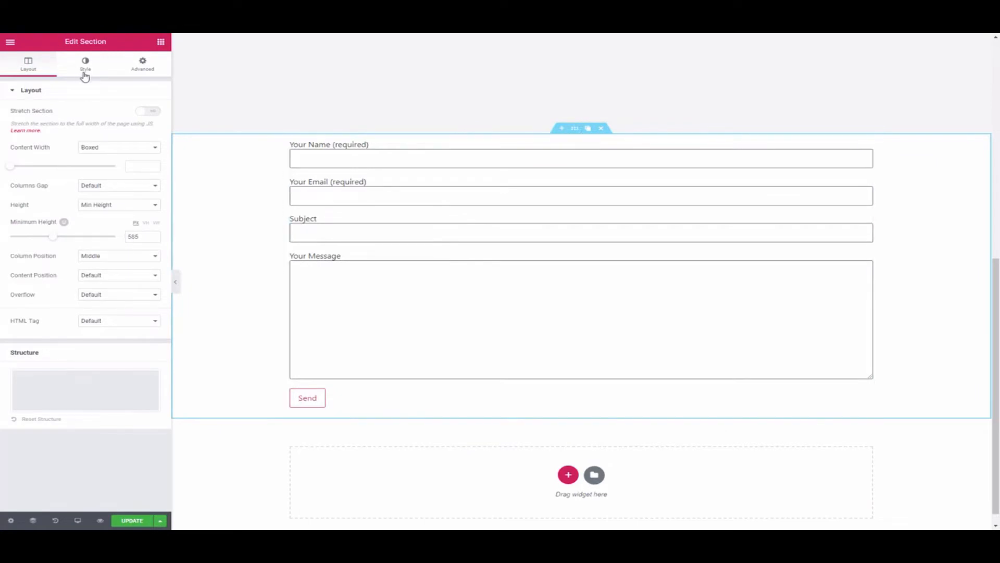
click(84, 64)
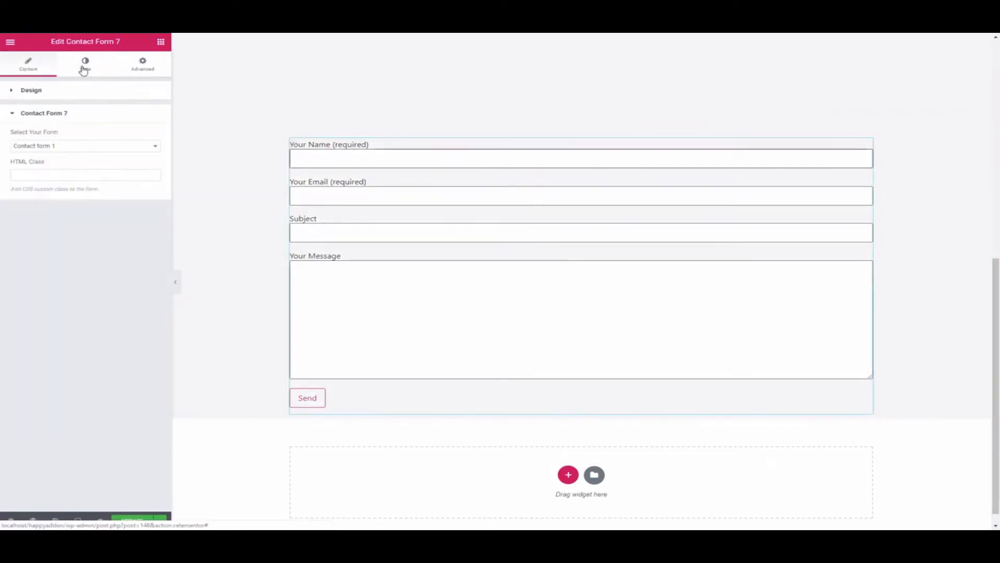
Step: Adjust the form field width and set a dark text colour for the field labels
click(85, 63)
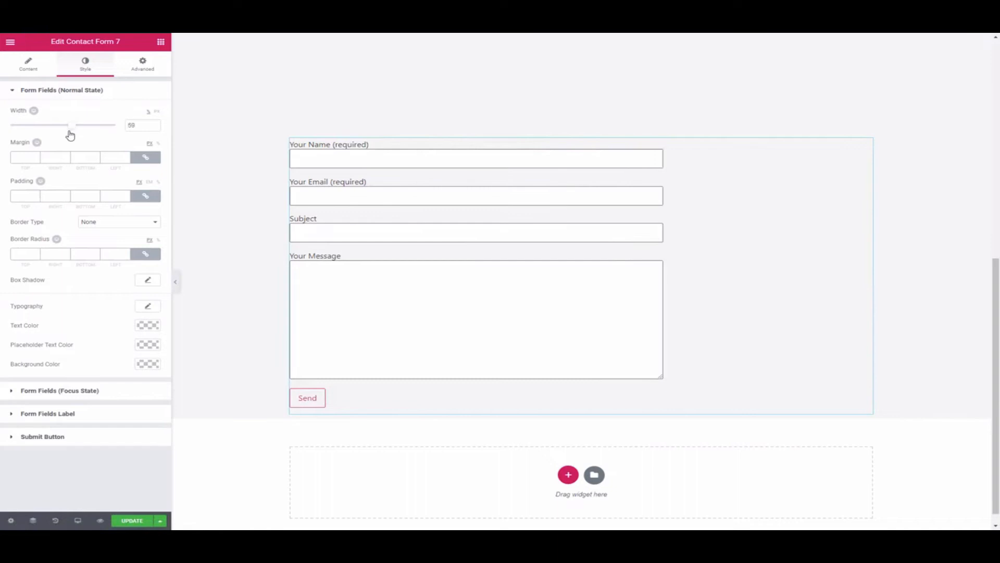
drag(70, 125, 115, 125)
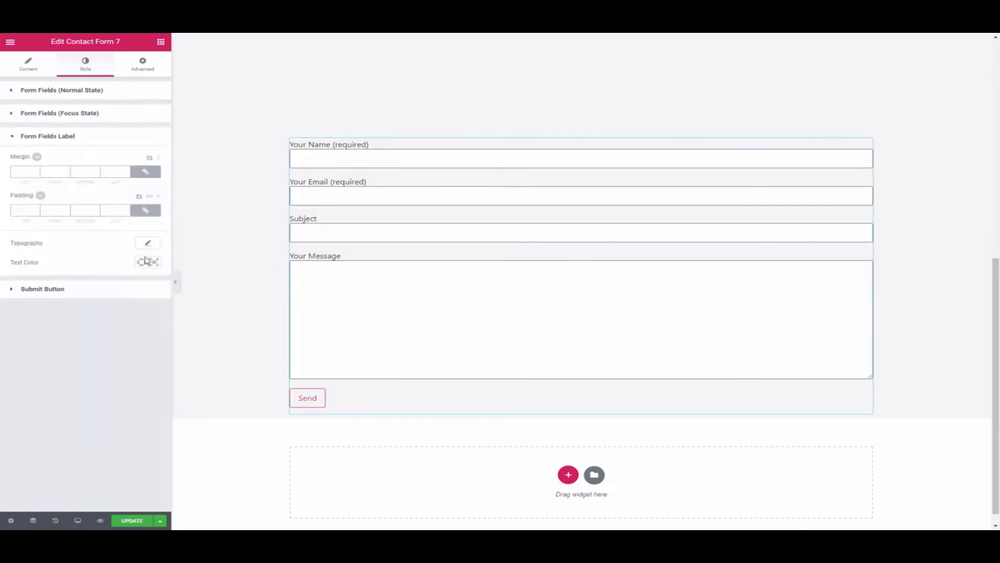
click(147, 243)
text(10)
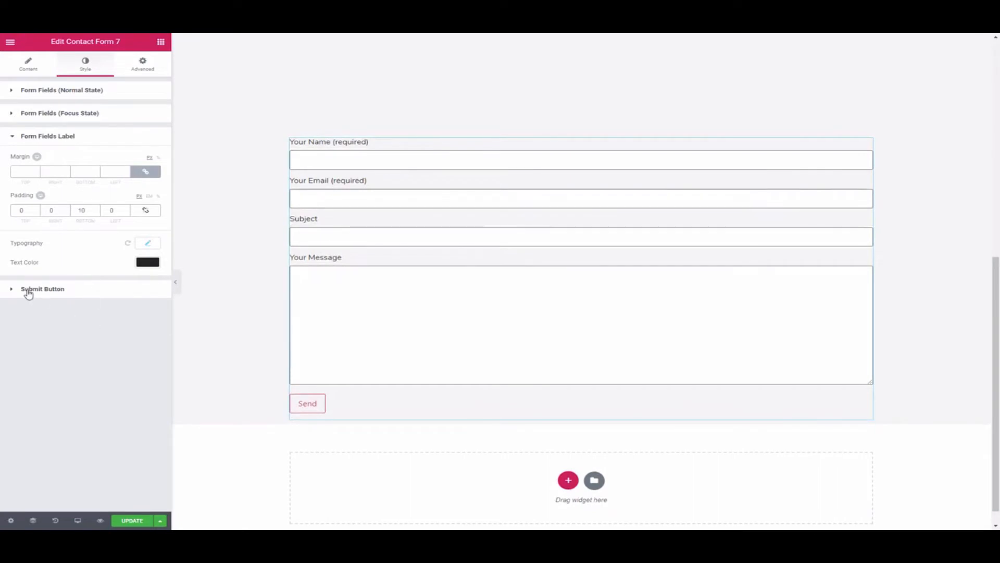
Step: Give the Send button a pink background and a 15 border radius on all corners
click(42, 289)
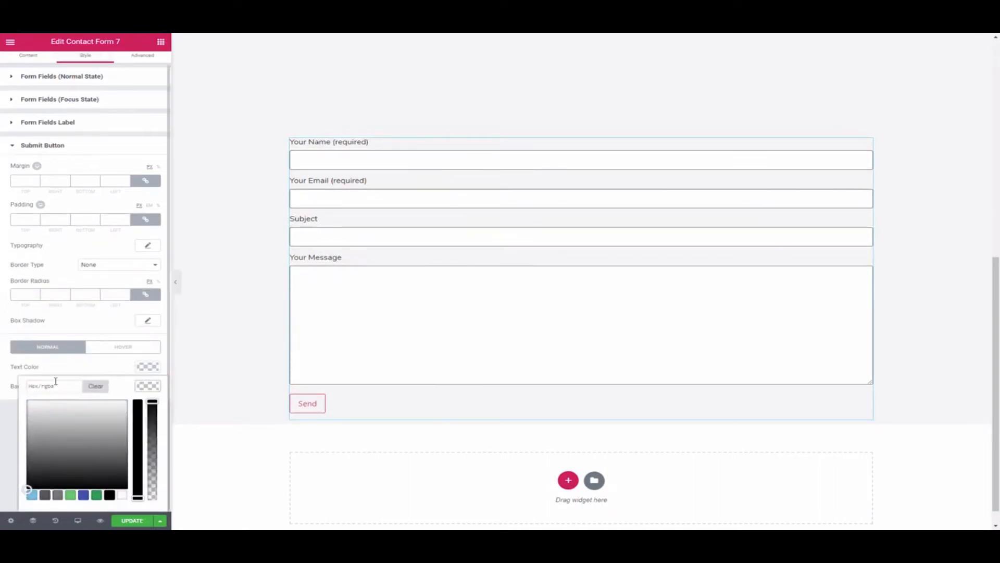
click(147, 368)
text(15)
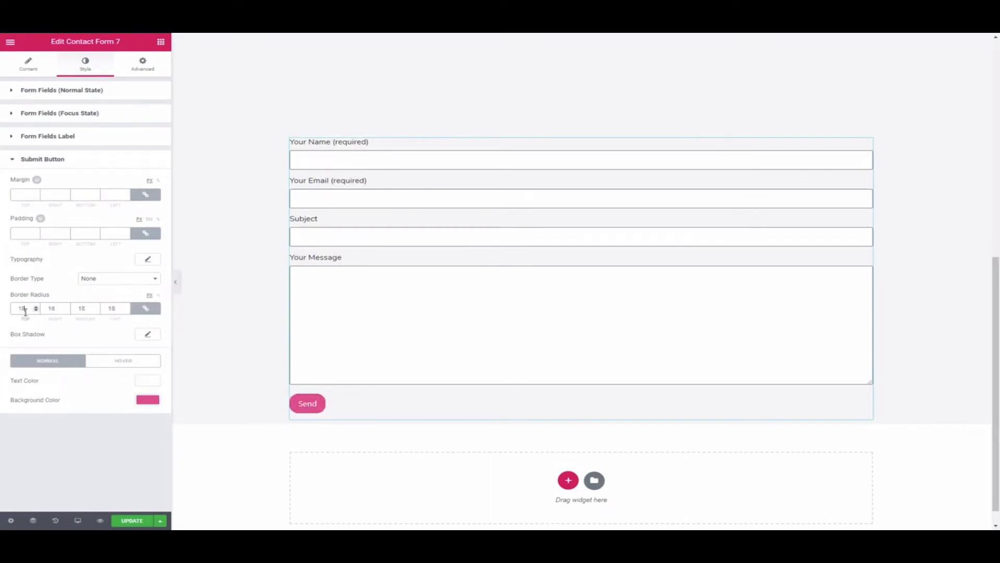
click(61, 89)
text(t)
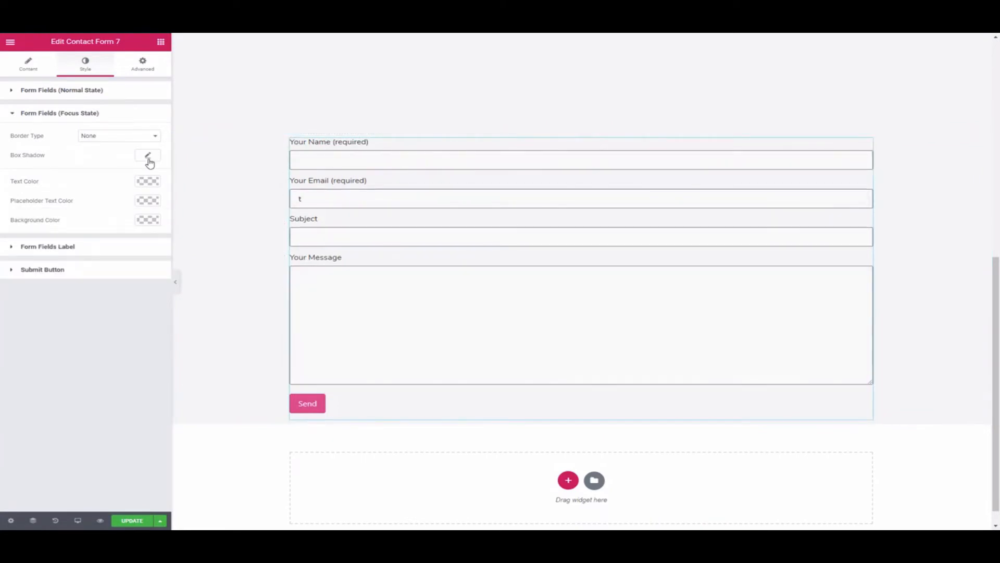
Step: Set focused fields to a solid 1-wide pink border with a soft box shadow, previewed on Your Email
click(118, 135)
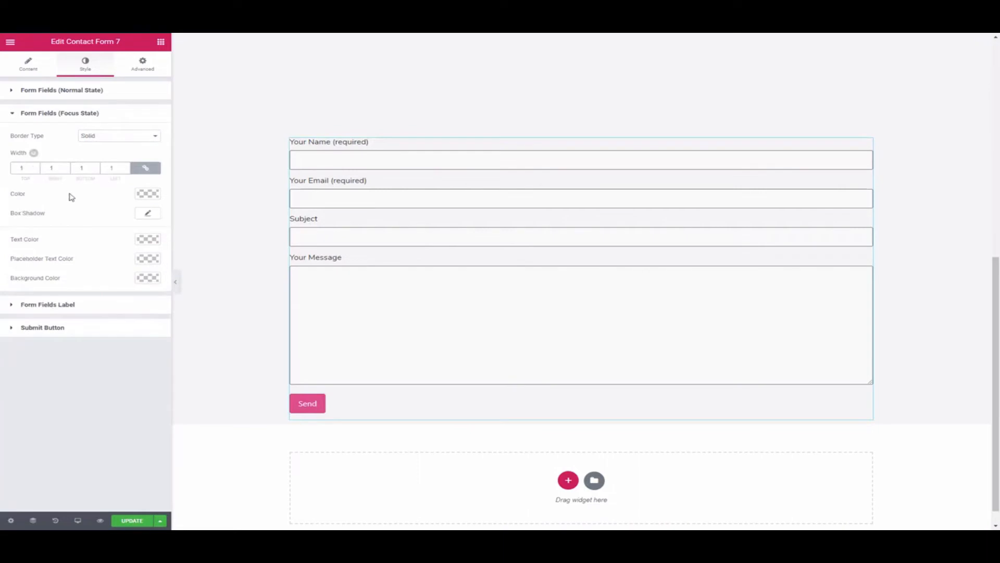
click(147, 194)
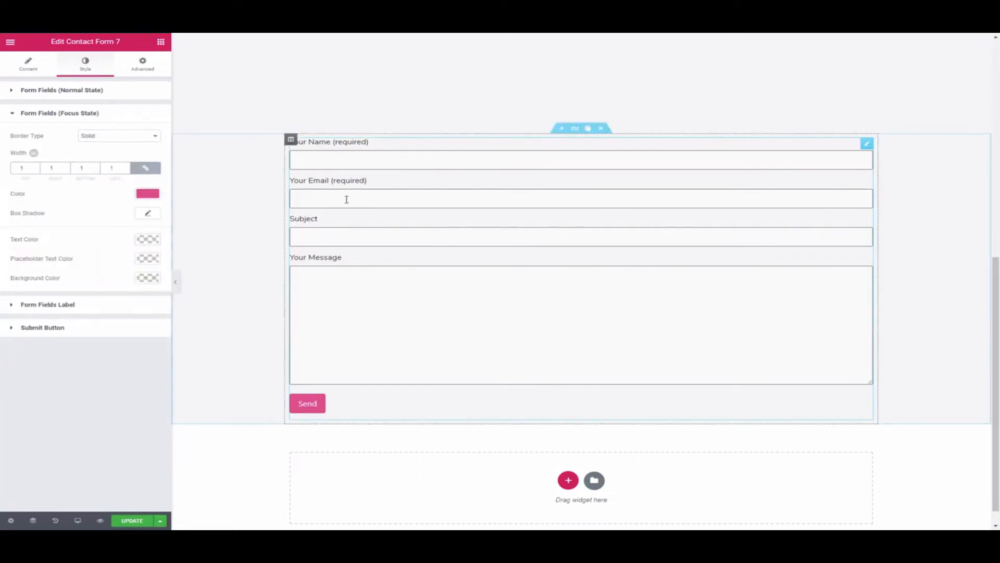
click(147, 212)
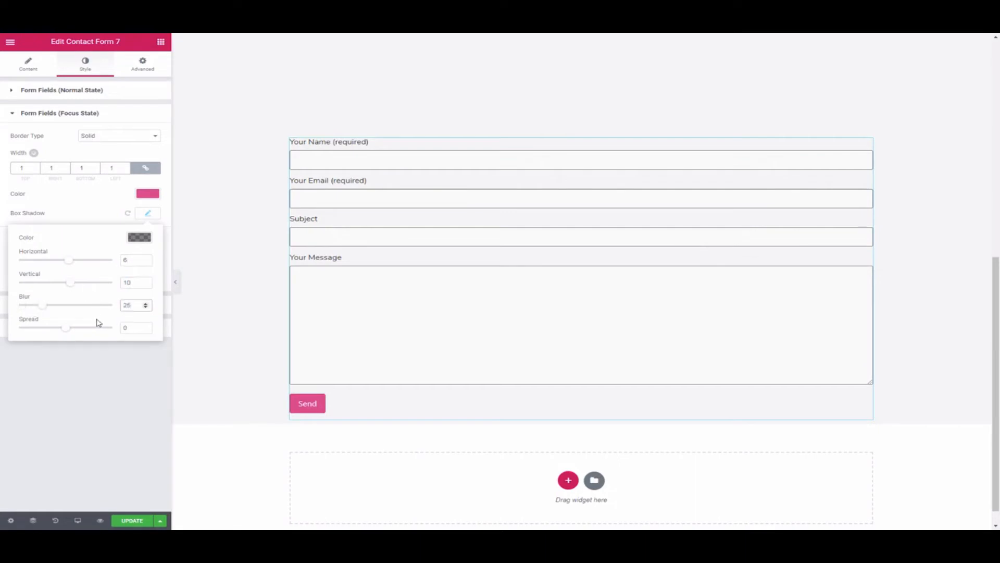
click(372, 234)
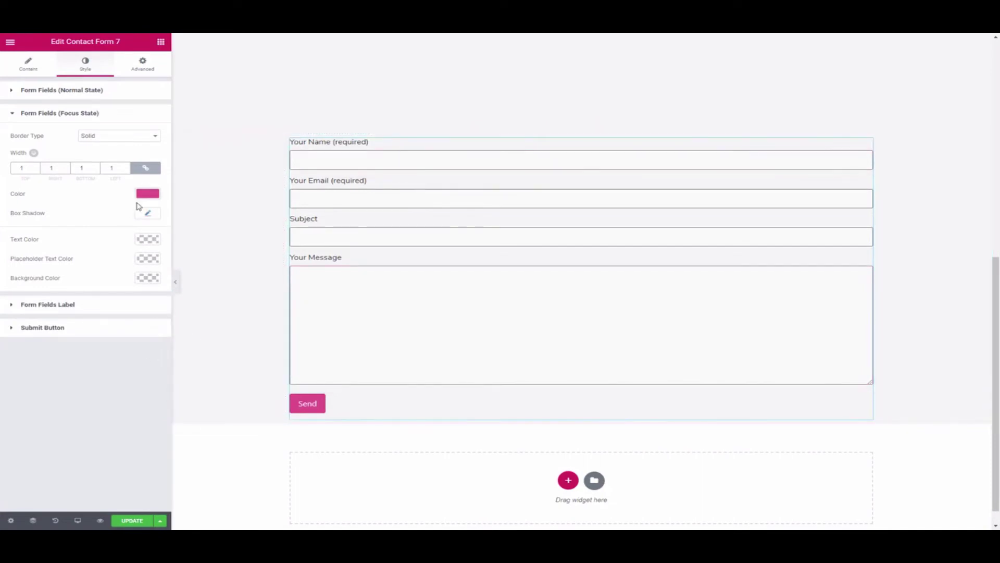
mouse_move(101, 520)
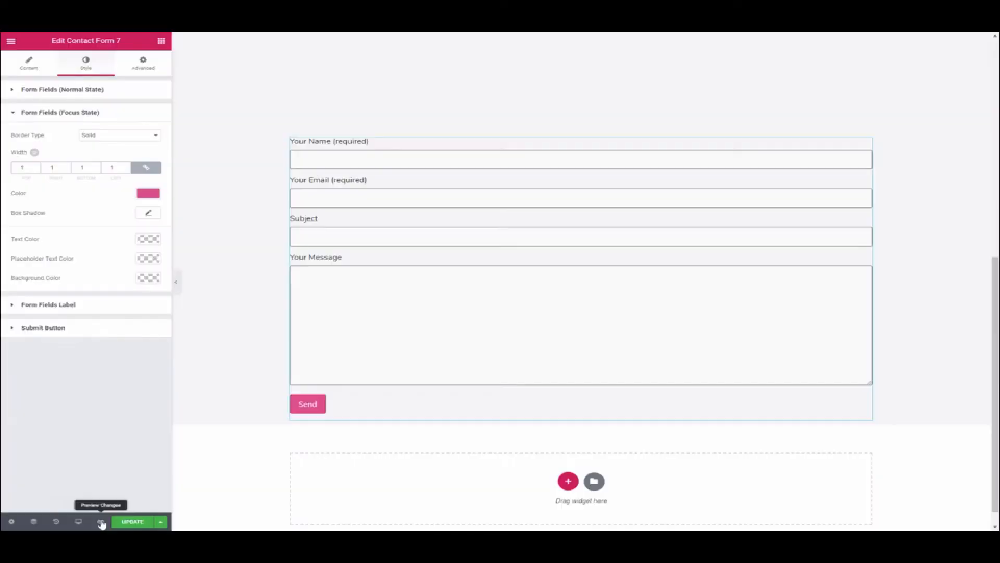
Step: Preview the page with the styled form and look over the result
click(102, 521)
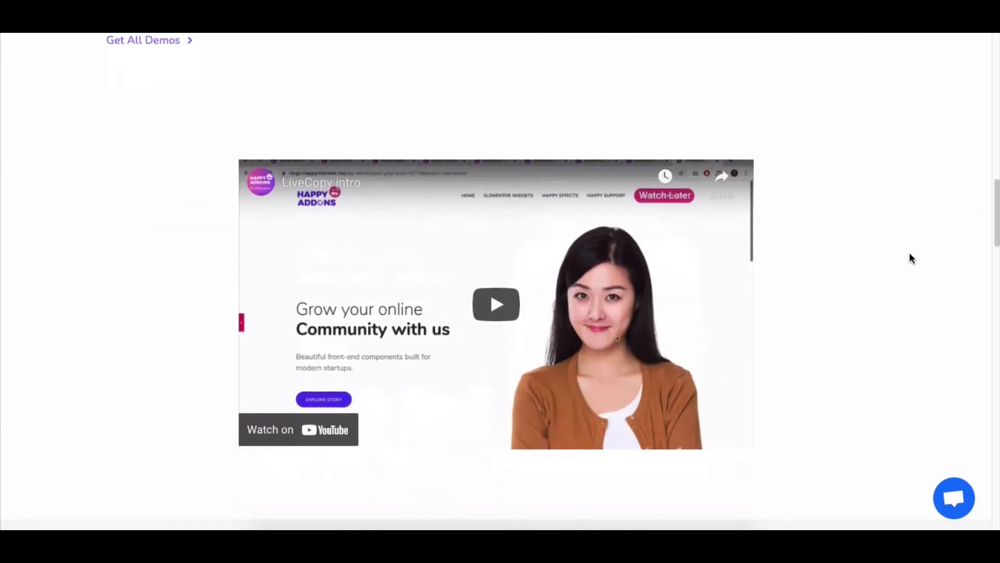
scroll(down, 3)
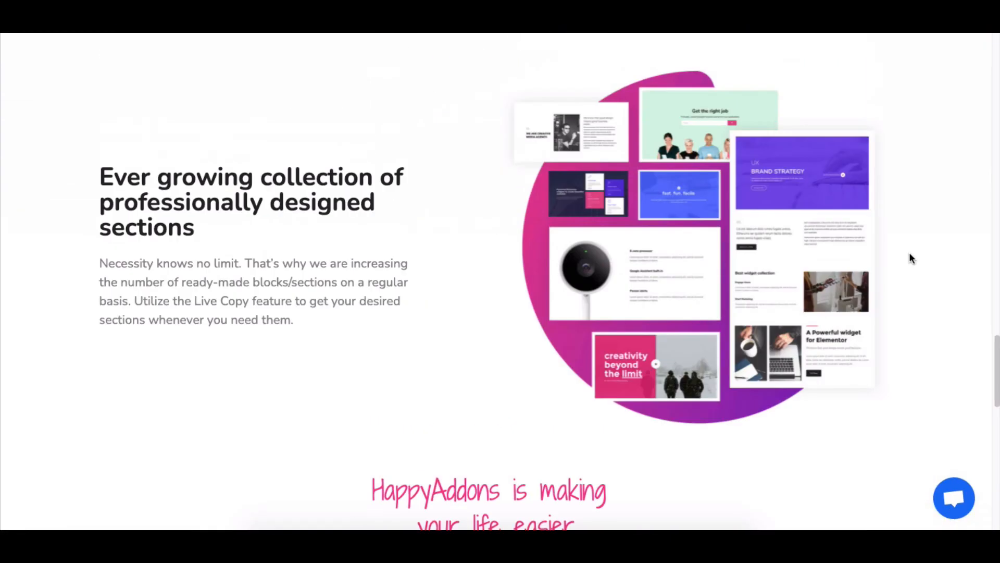
scroll(up, 3)
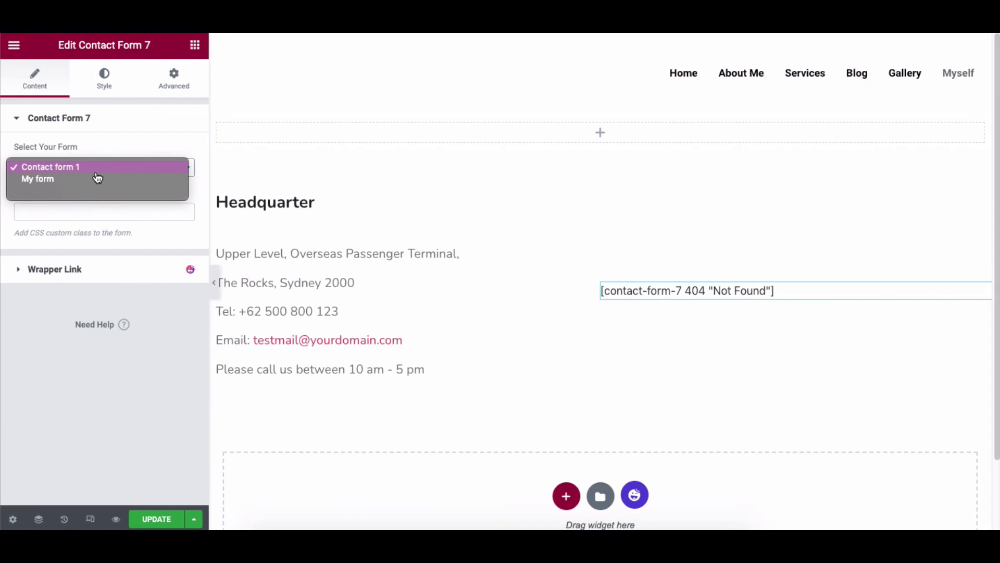
Step: Choose My form for the Headquarter page widget and review its Style and Advanced settings
click(37, 178)
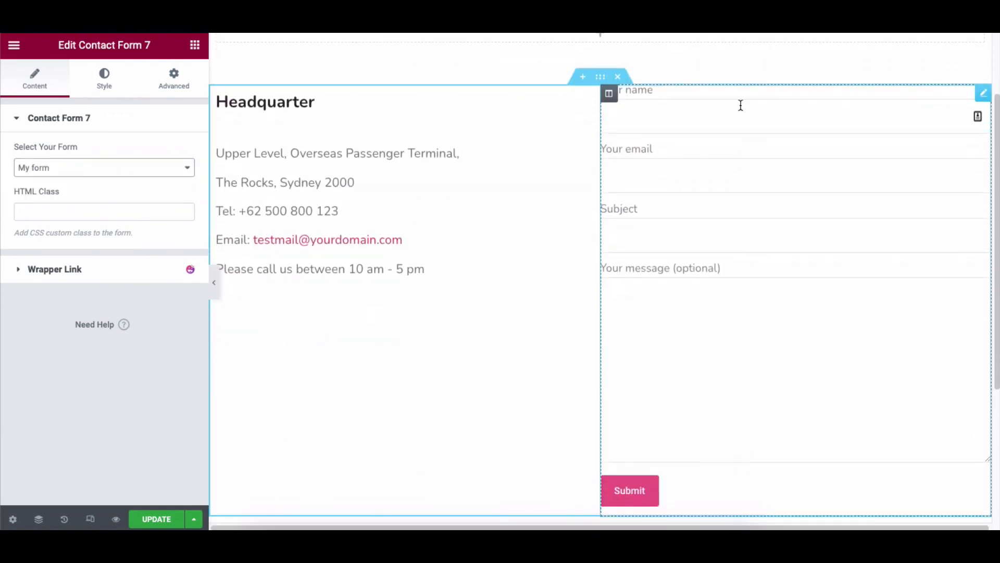
click(103, 78)
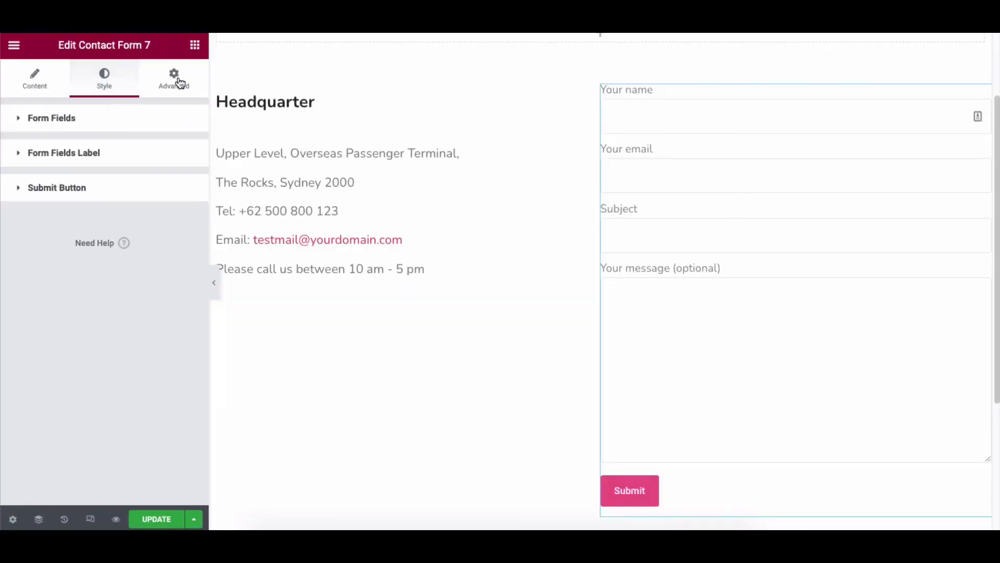
click(174, 78)
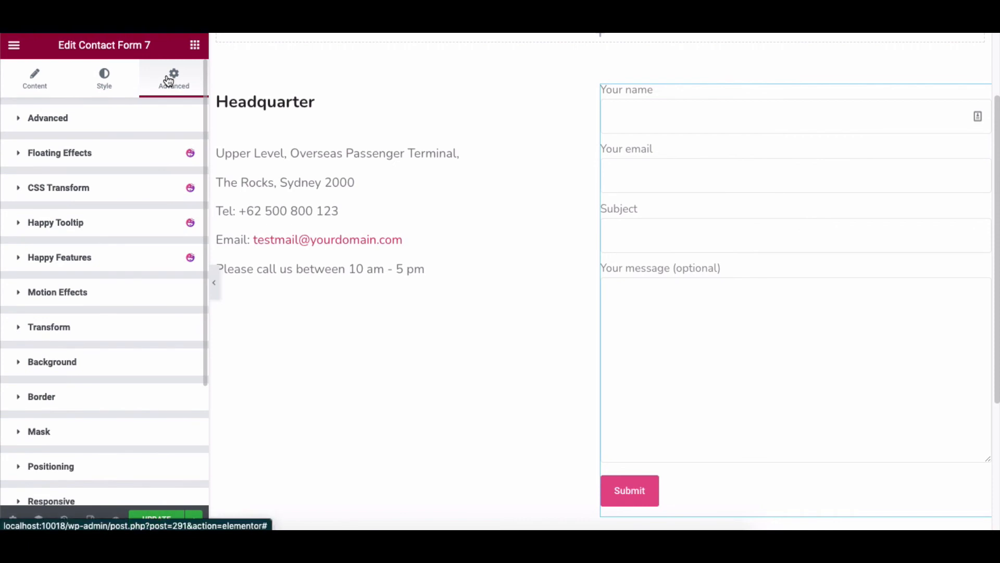
mouse_move(107, 113)
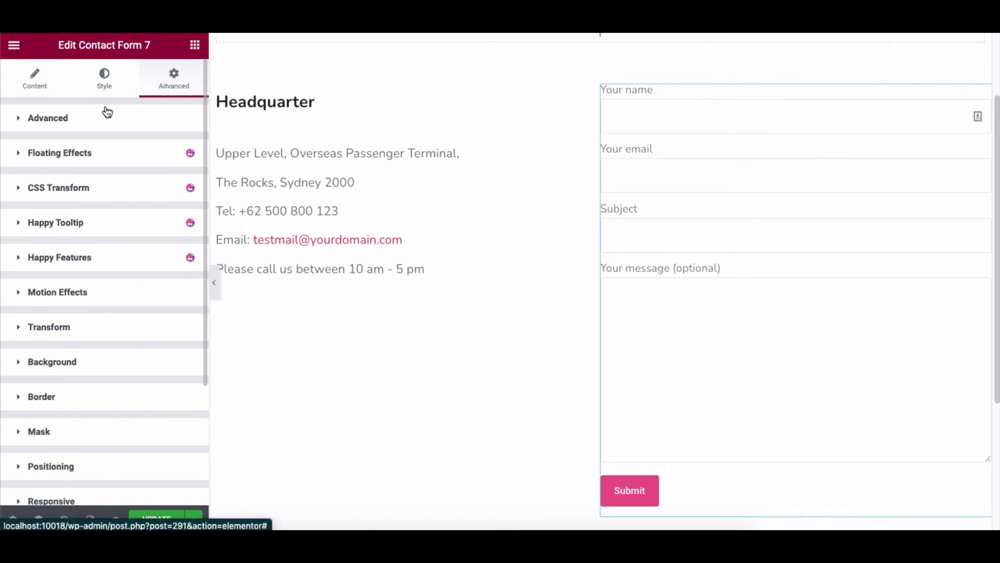
click(46, 118)
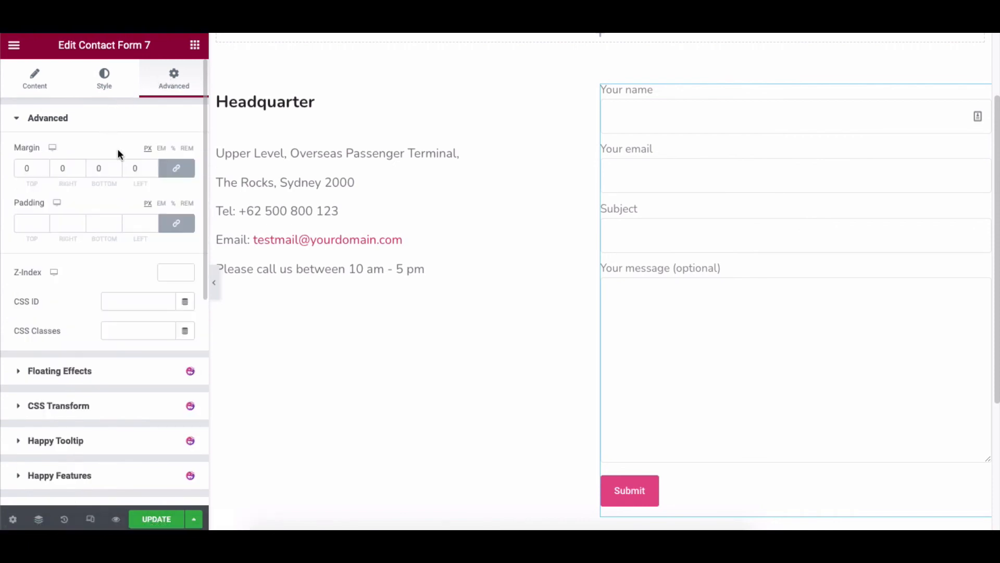
mouse_move(135, 168)
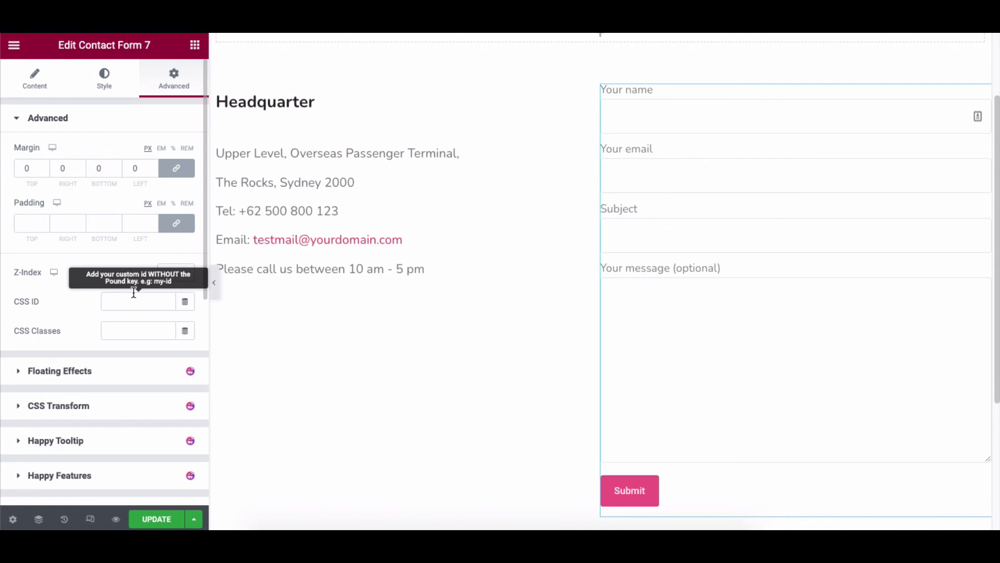
mouse_move(138, 330)
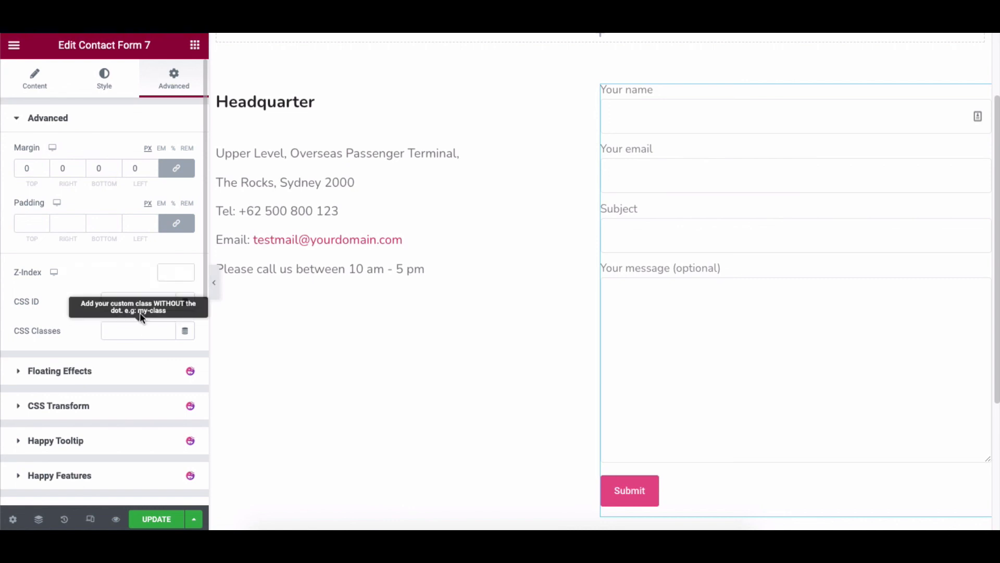
click(48, 118)
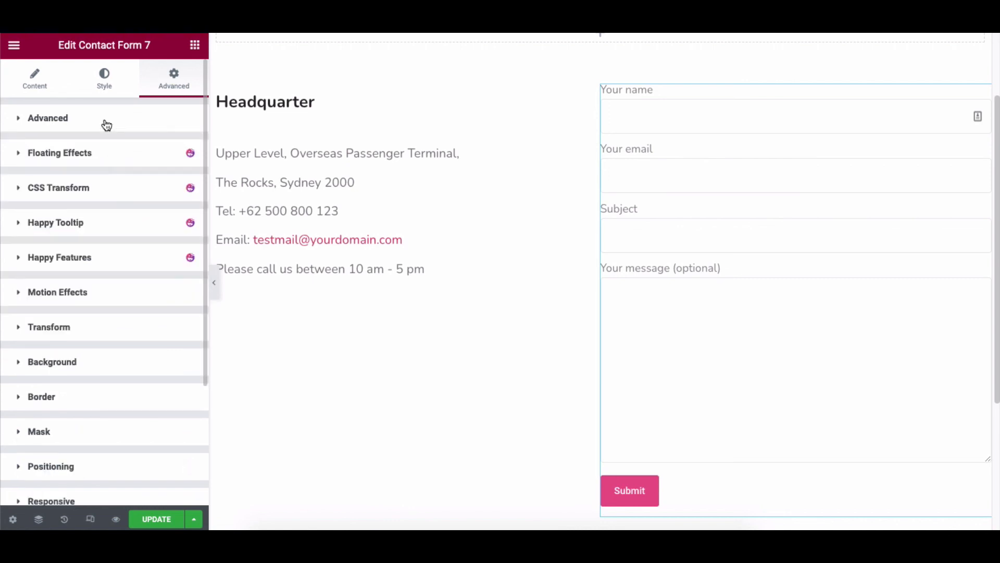